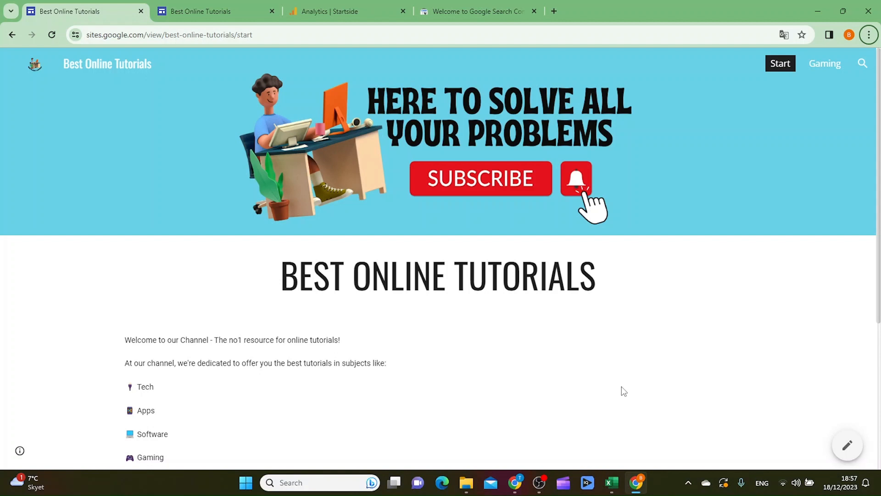
mouse_move(858, 302)
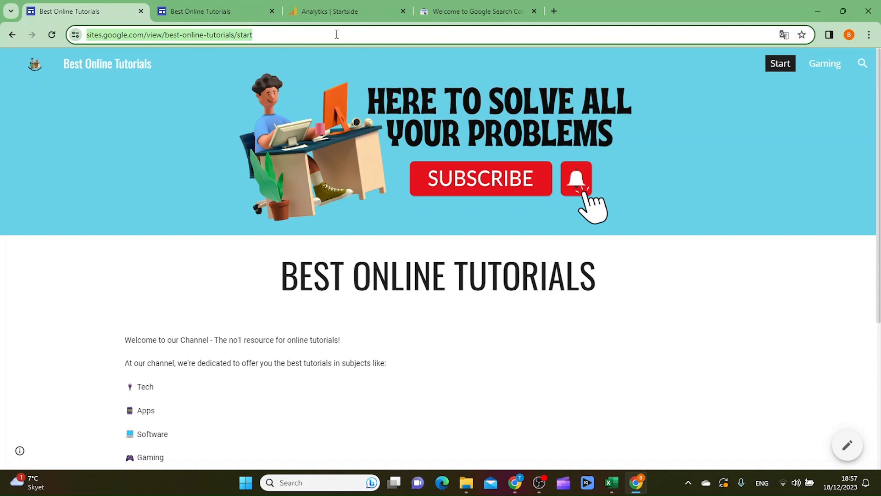
mouse_move(465, 172)
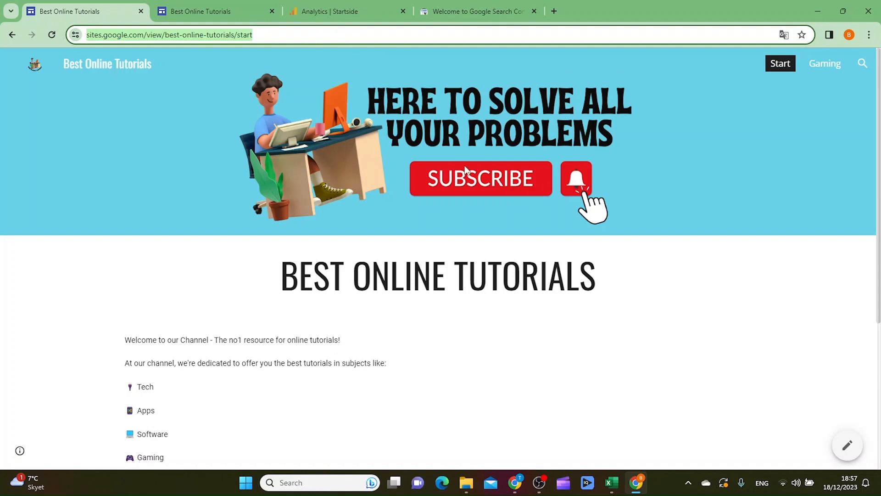
- From the Analytics property home, start collecting data for an online (website) source
left_click(342, 11)
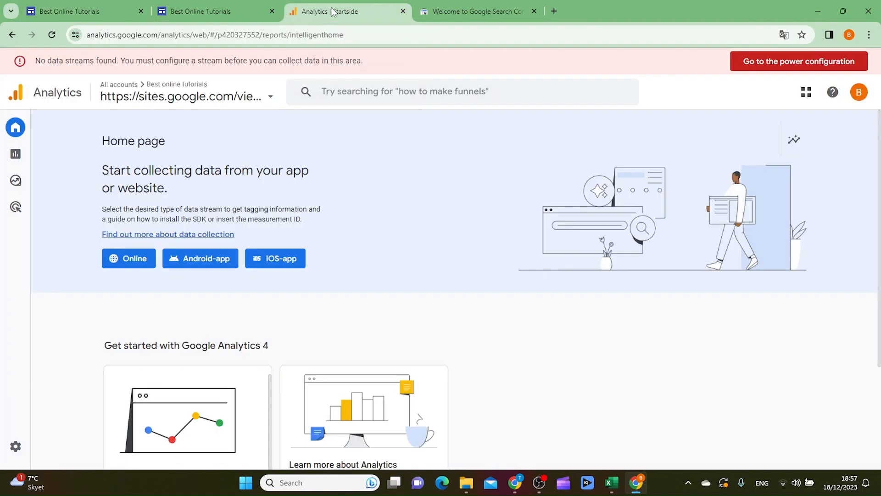
mouse_move(504, 347)
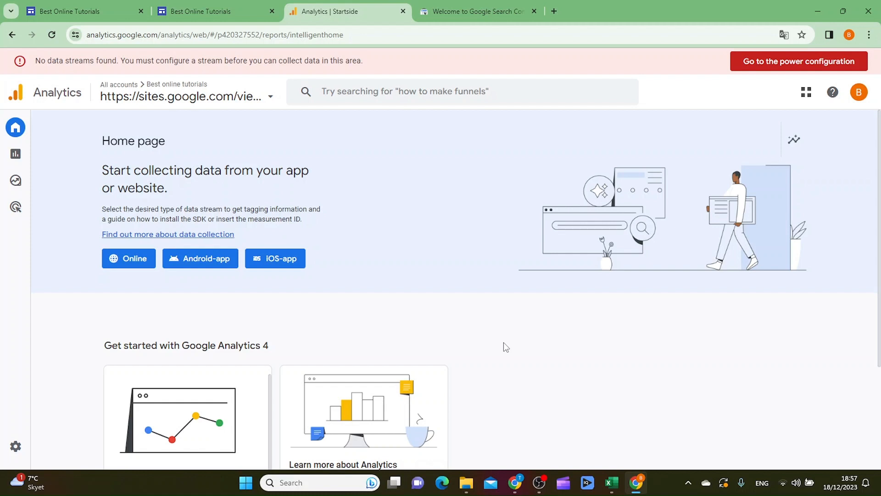
mouse_move(242, 110)
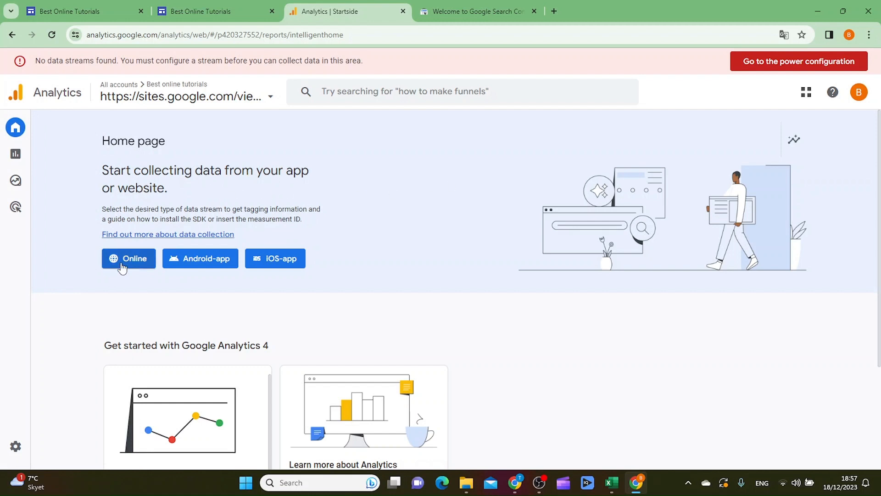
left_click(128, 258)
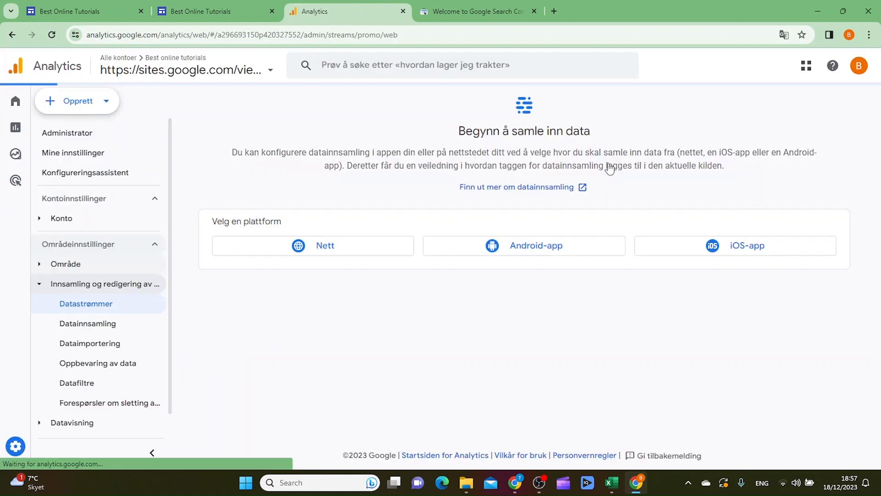
left_click(313, 245)
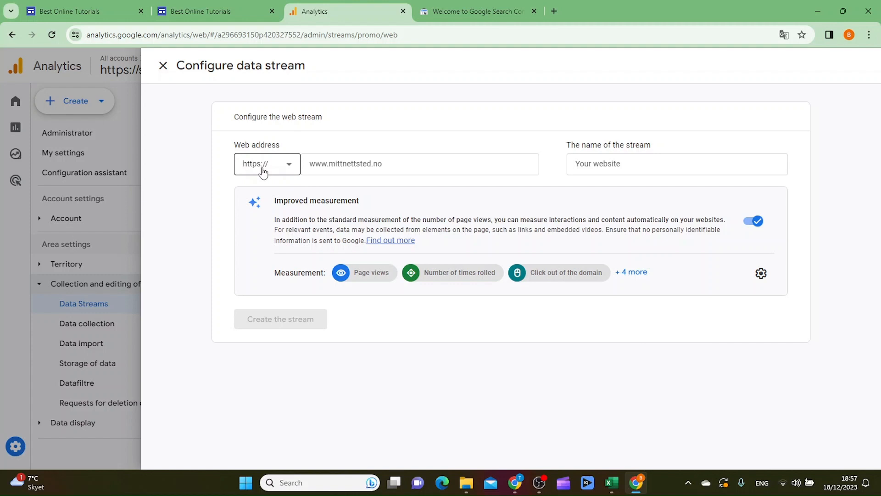
mouse_move(272, 171)
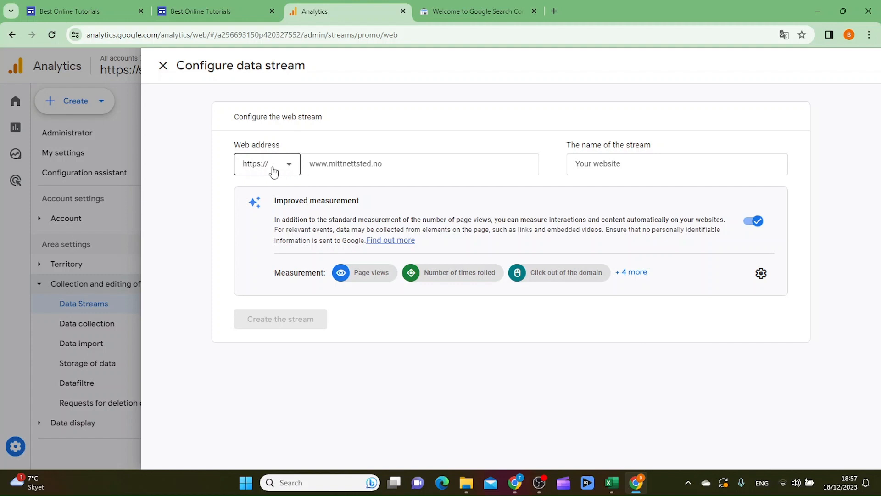
mouse_move(401, 153)
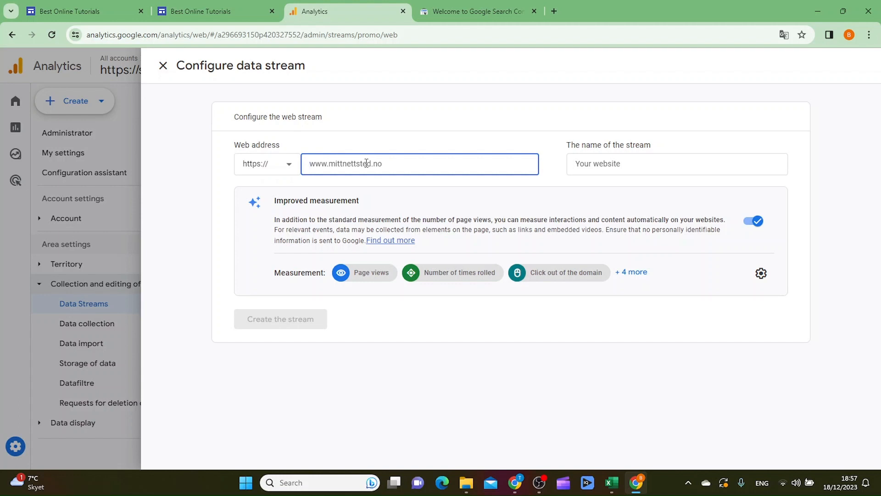
type("https://sites.google.com/view/best-online-tutorials/start")
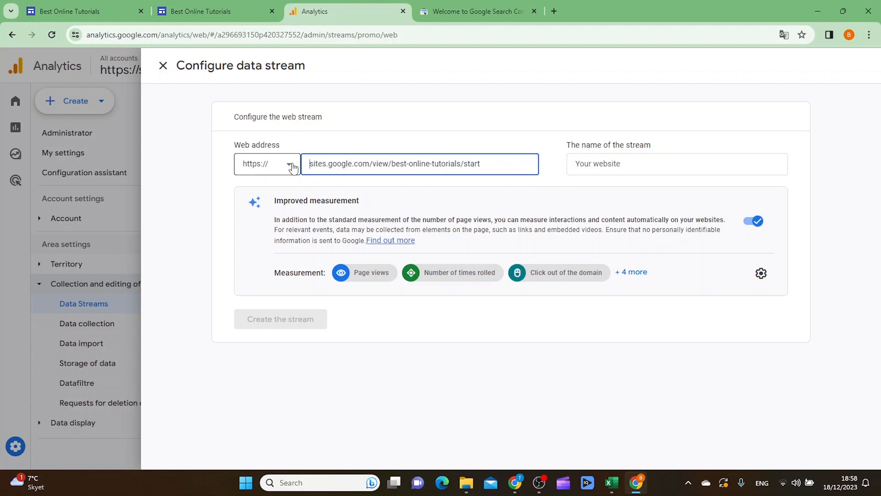
- Name the stream 'Best online tutorials' and create it
left_click(677, 164)
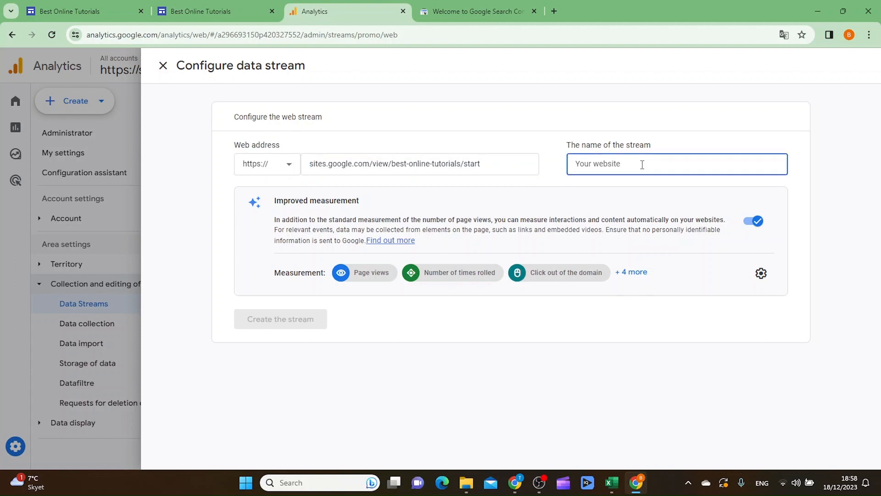
type("Best o")
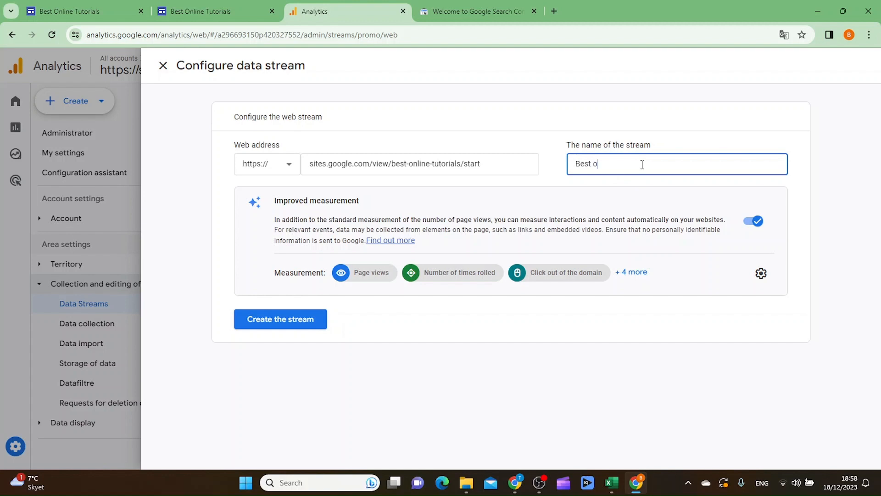
type("nline tu")
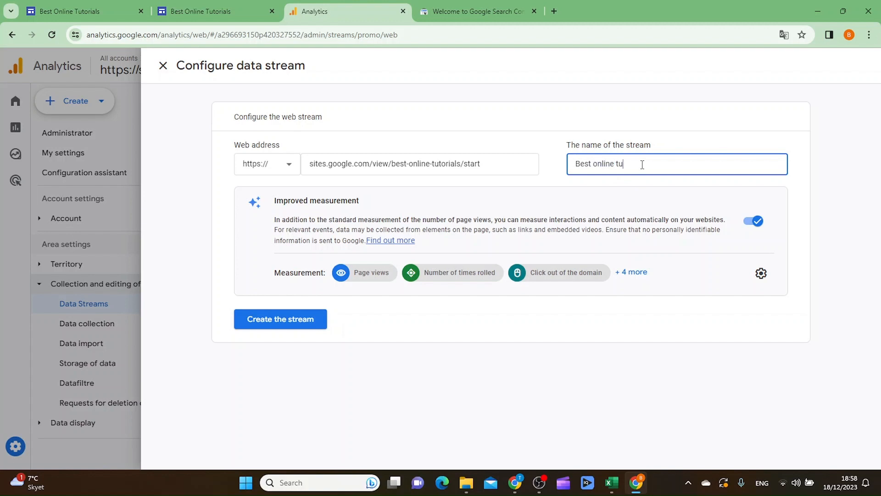
type("torials")
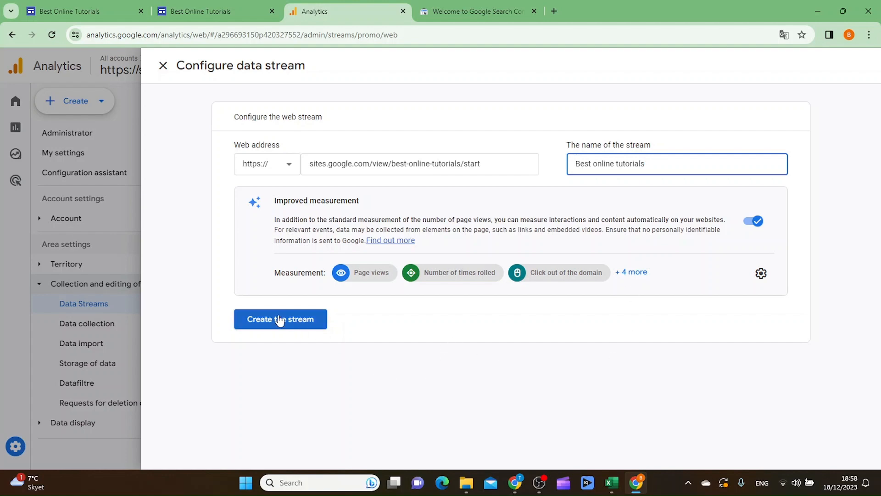
left_click(280, 319)
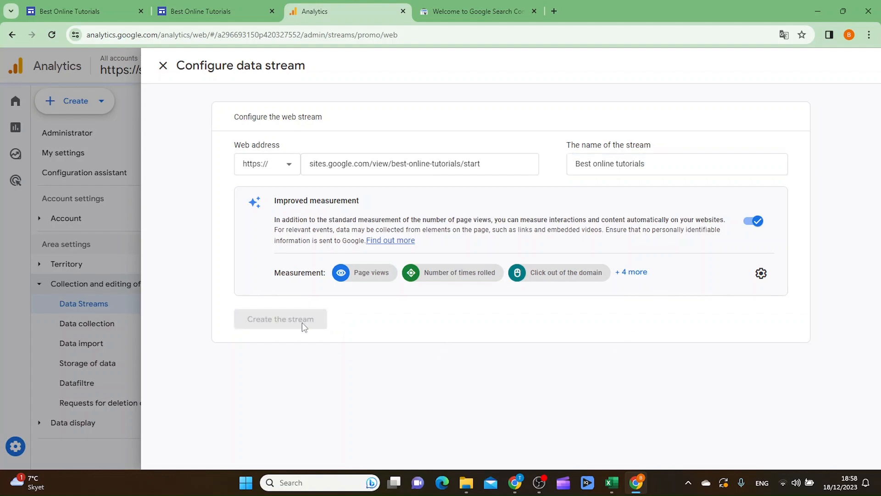
- Copy the new stream's measurement ID G-5Y4EFMZPS7 from its details page
left_click(281, 319)
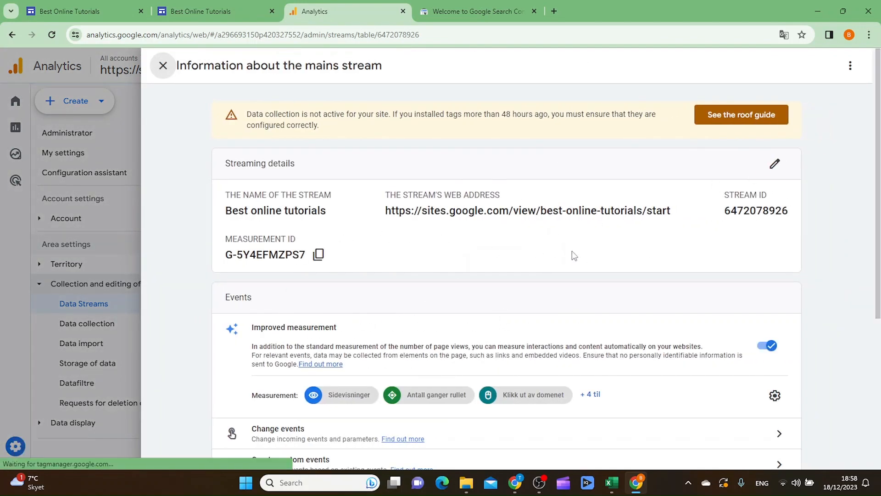
left_click(740, 115)
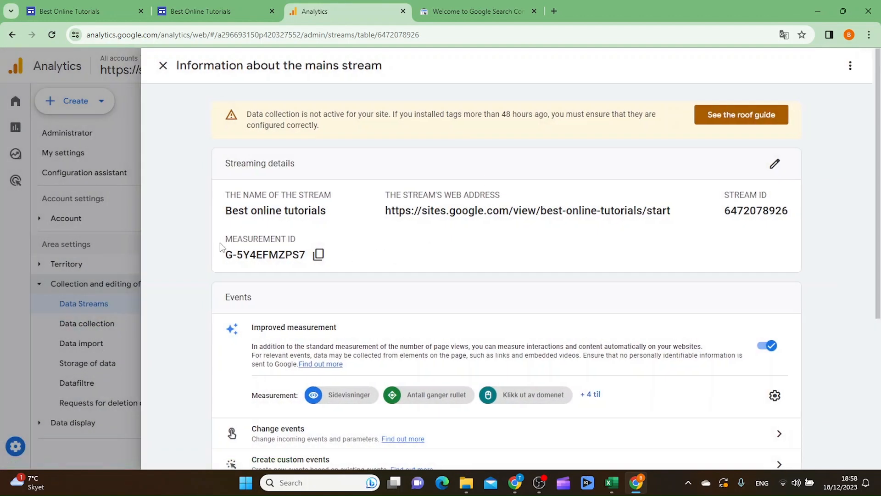
mouse_move(318, 254)
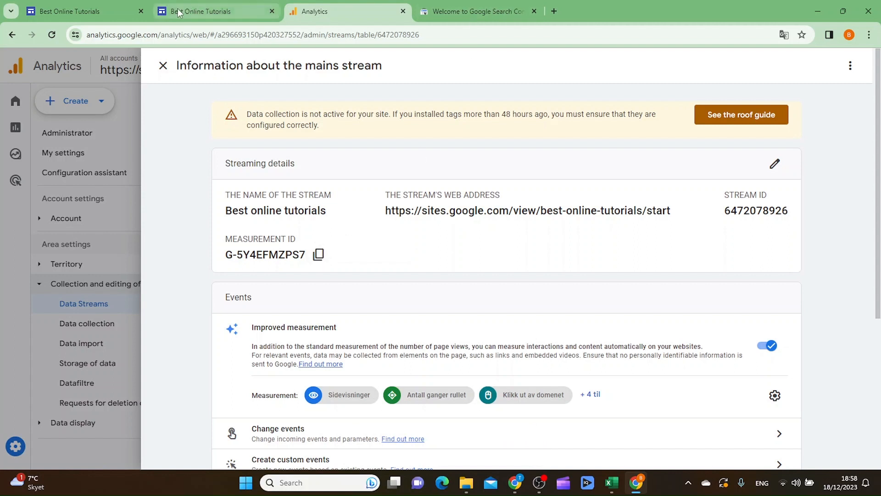
- Return to the Best Online Tutorials site editor and bring up its Settings dialog
left_click(209, 11)
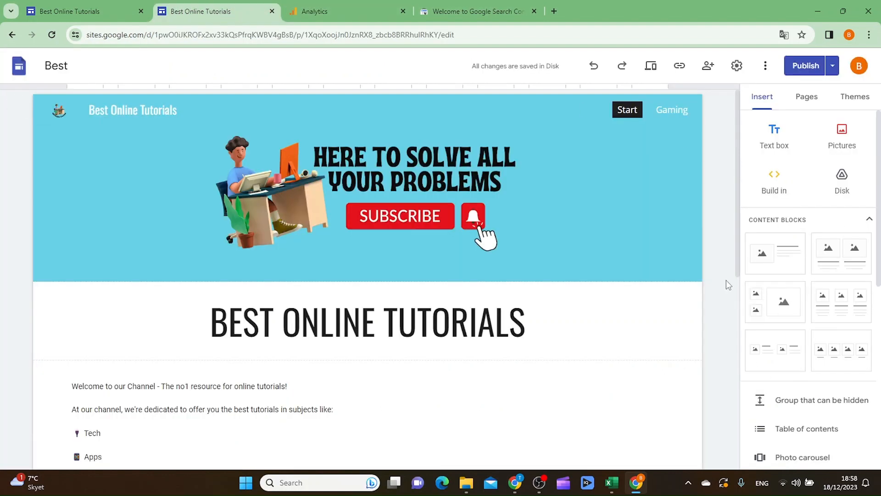
mouse_move(699, 322)
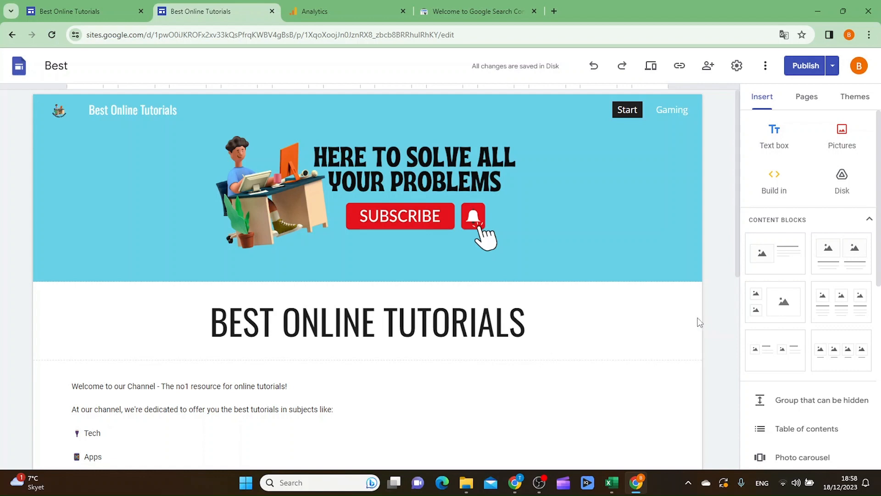
mouse_move(737, 67)
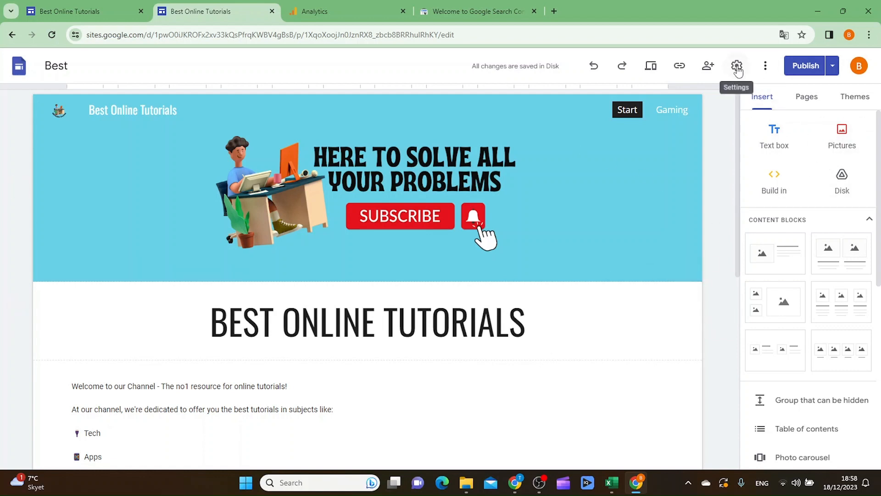
left_click(736, 66)
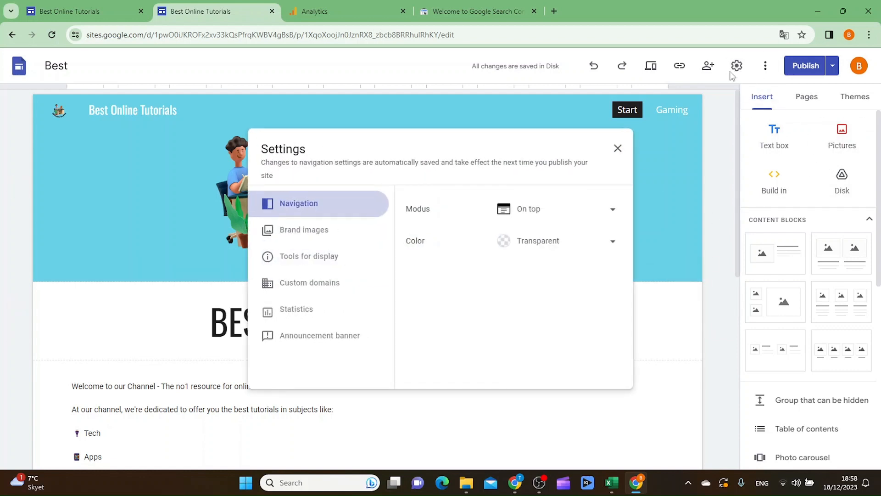
mouse_move(305, 314)
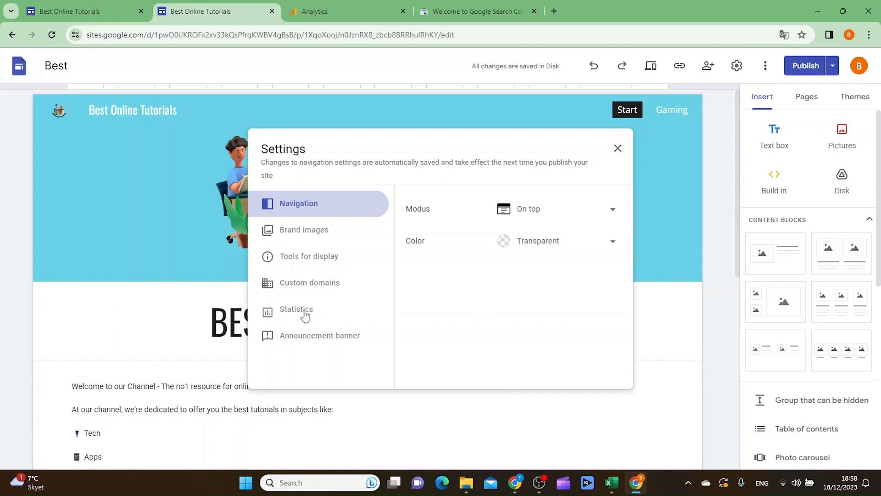
- In Statistics, set measurement ID G-5Y4EFMZPS7 with Analytics on, close settings and start publishing
left_click(297, 309)
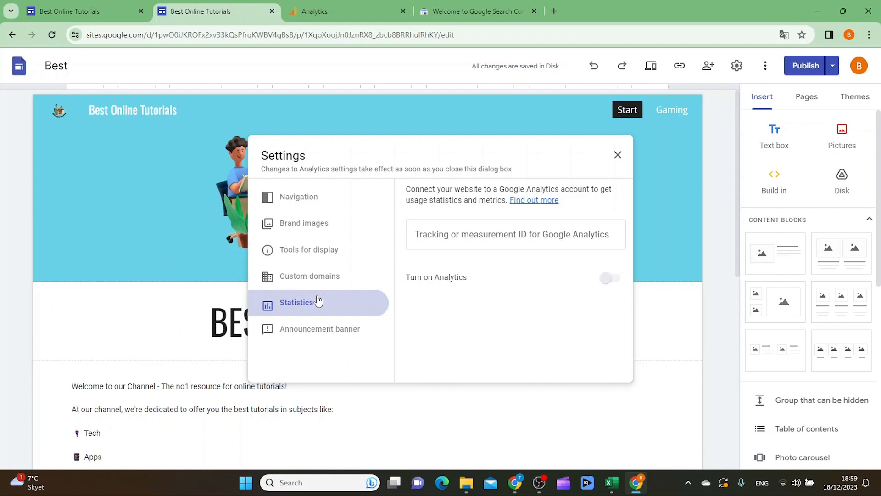
mouse_move(522, 234)
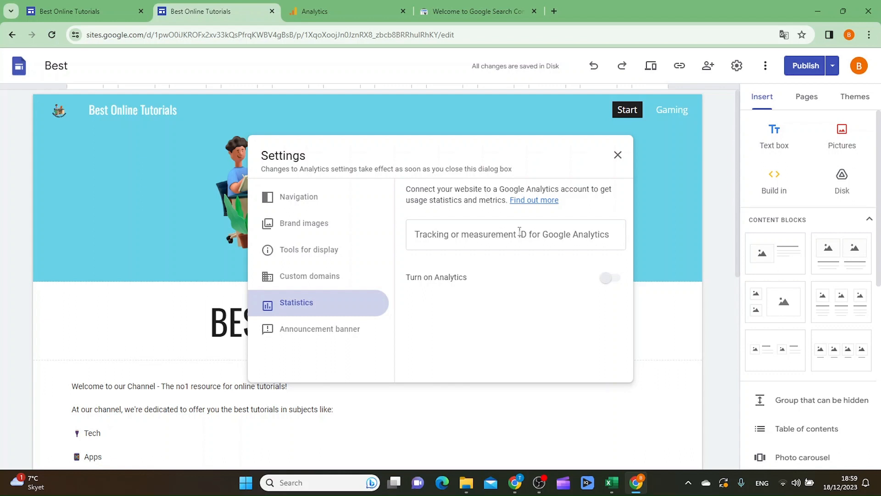
left_click(514, 234)
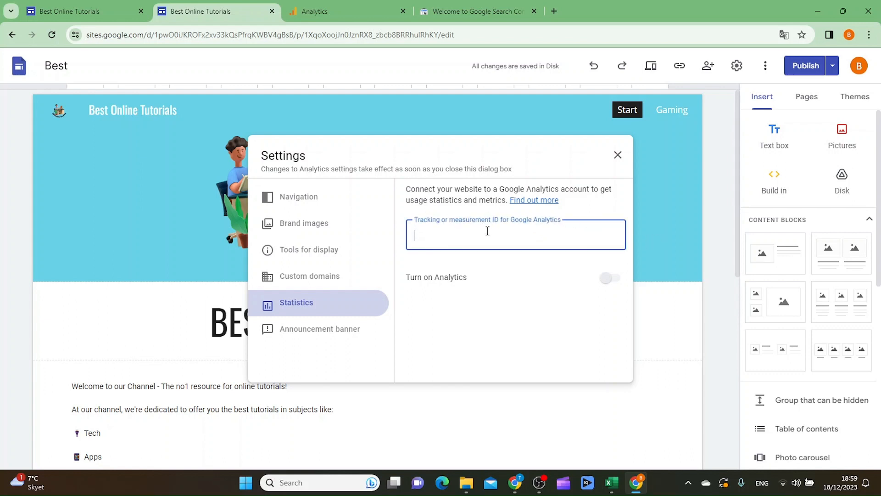
type("G-5Y4EFMZPS7")
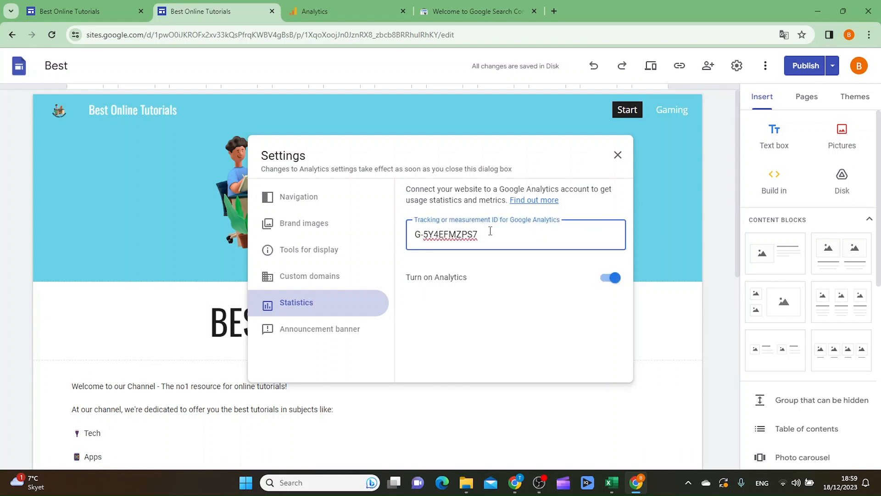
mouse_move(537, 285)
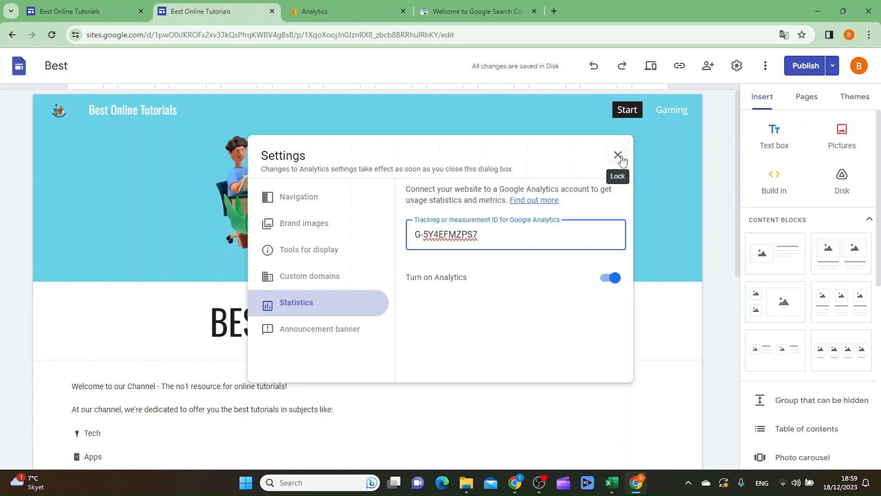
left_click(617, 154)
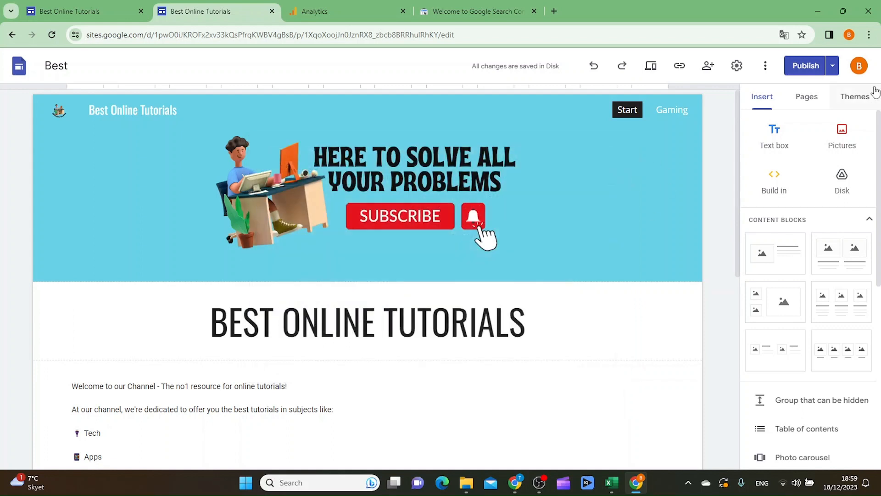
left_click(805, 66)
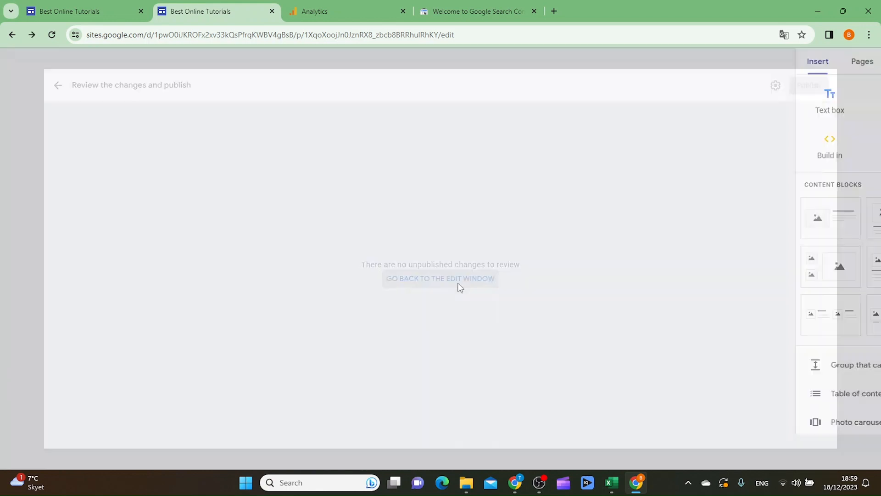
- Go back to the edit window, then move to the Search Console page
left_click(440, 278)
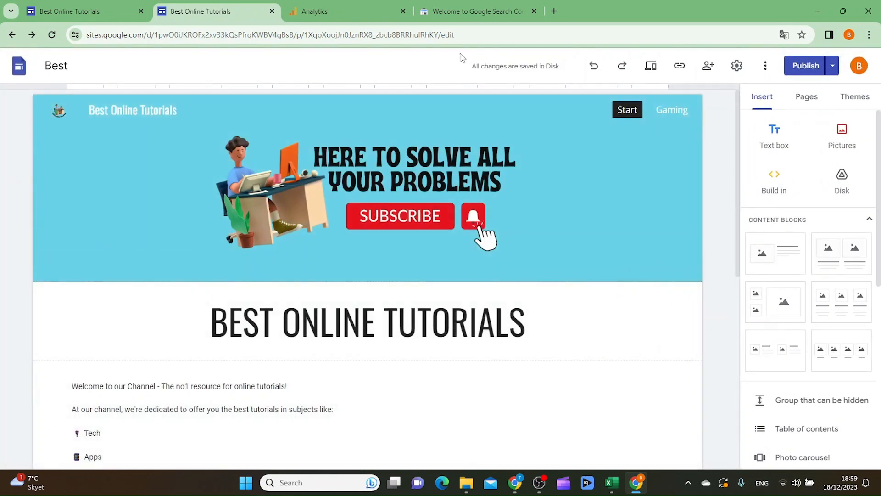
mouse_move(515, 67)
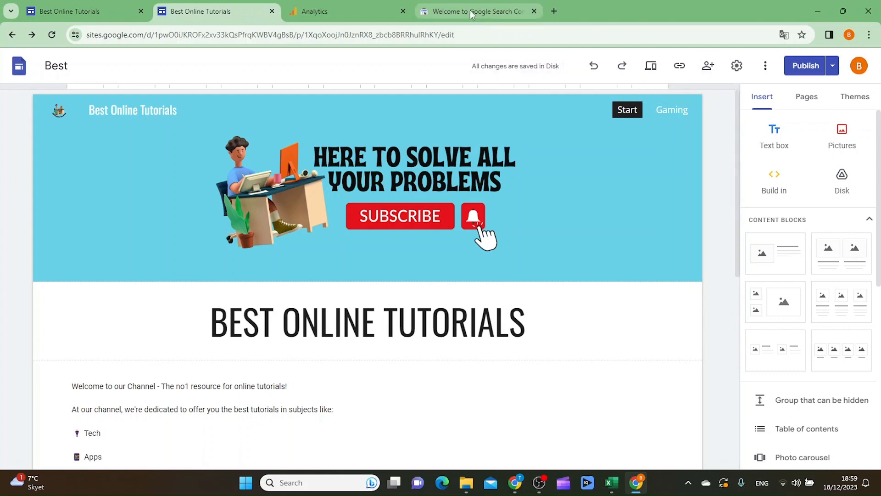
left_click(475, 11)
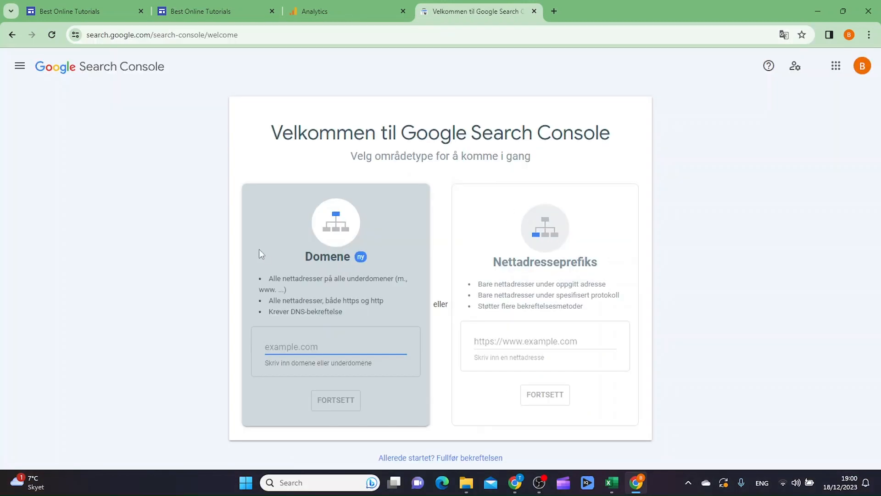
- Translate the Search Console welcome page into English, then go to the published site
left_click(870, 34)
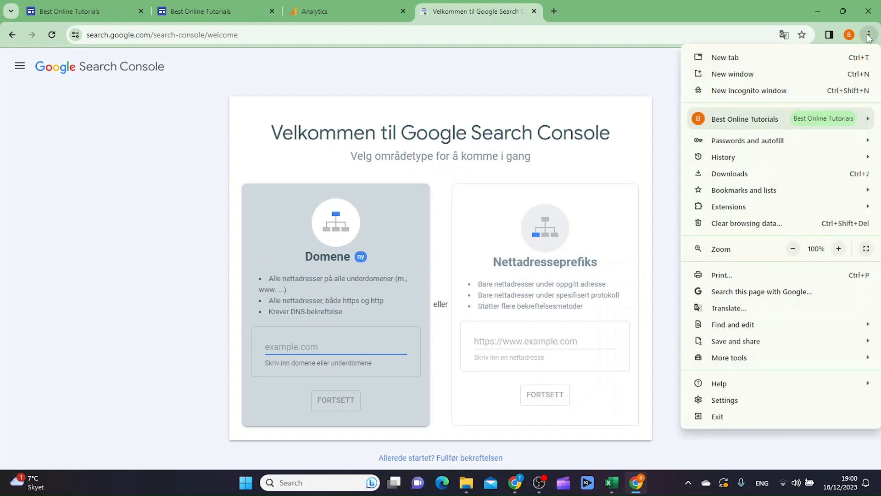
left_click(783, 34)
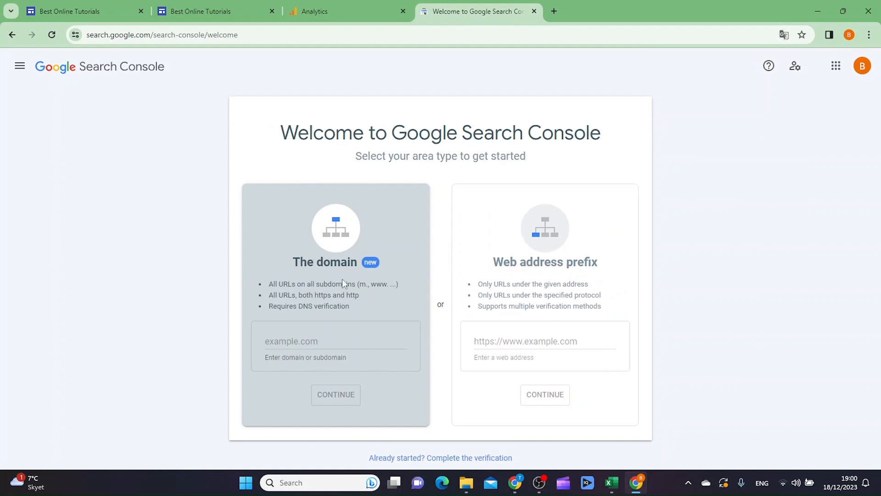
mouse_move(371, 272)
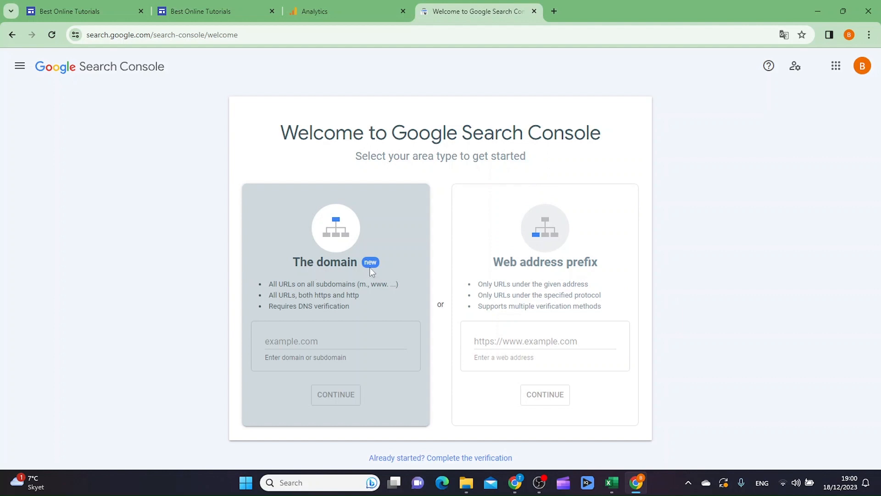
mouse_move(592, 284)
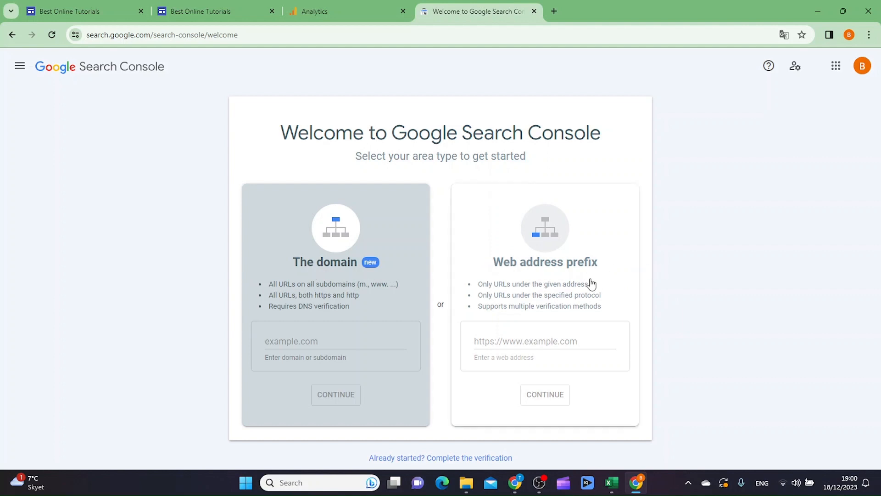
left_click(67, 11)
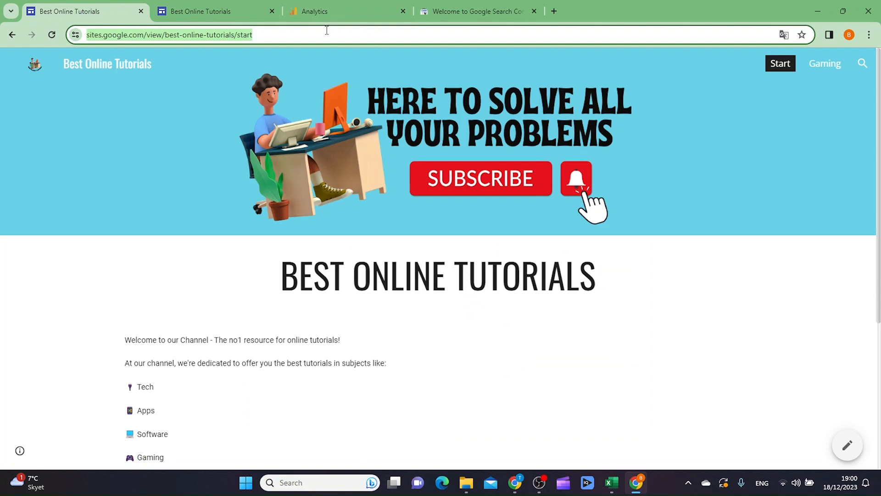
mouse_move(342, 196)
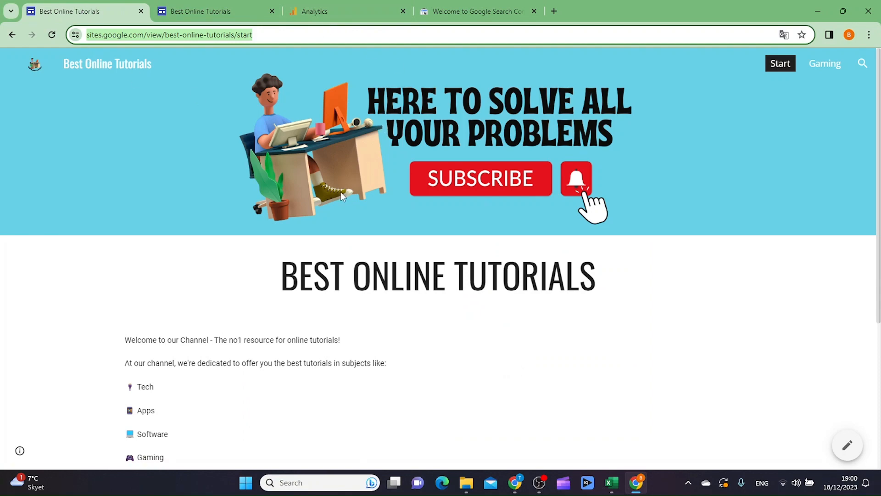
- Enter the site's start page address as a URL-prefix property in Search Console and continue
left_click(478, 11)
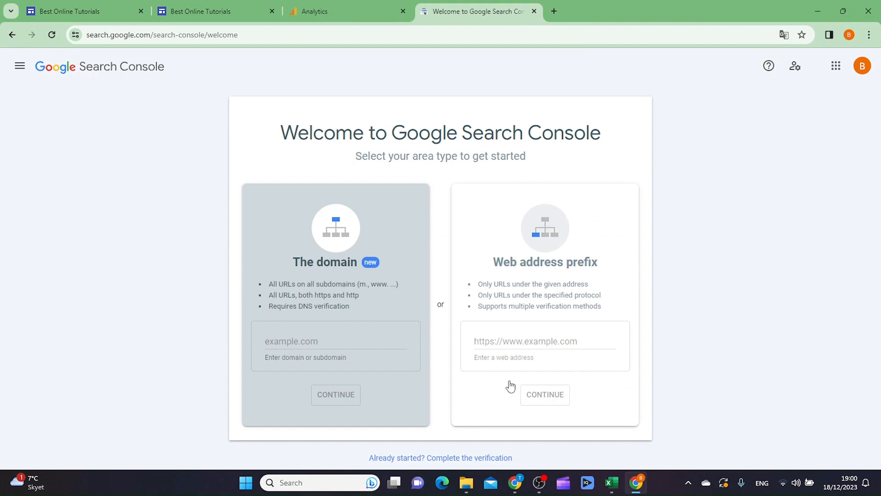
left_click(545, 341)
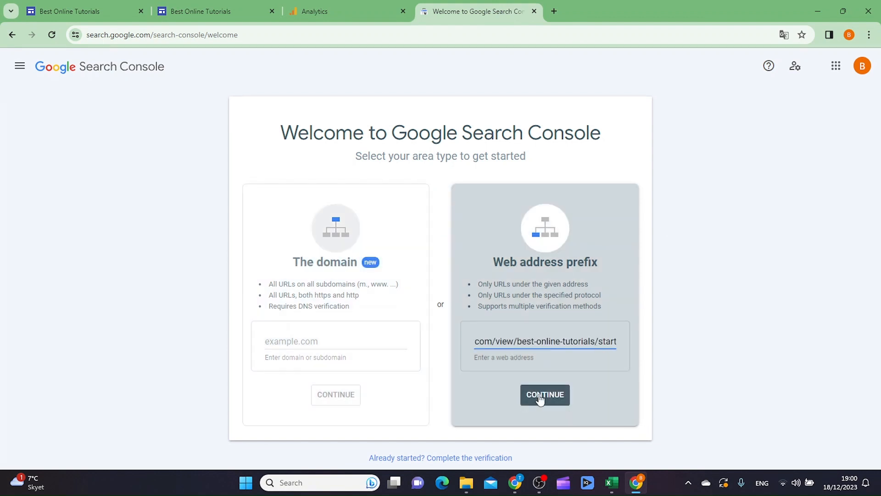
left_click(544, 394)
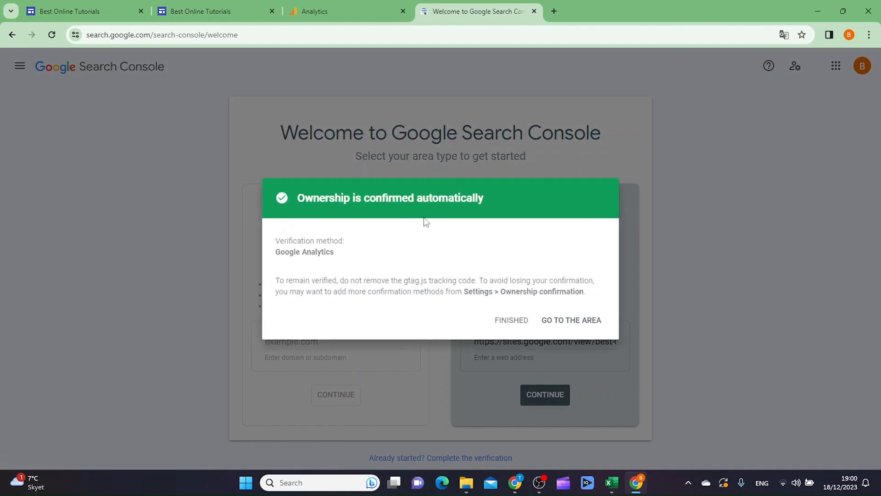
mouse_move(321, 204)
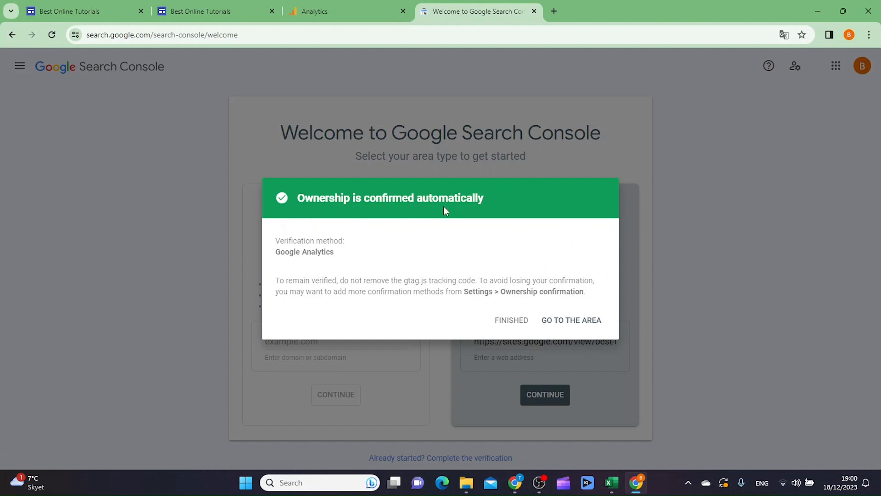
mouse_move(580, 327)
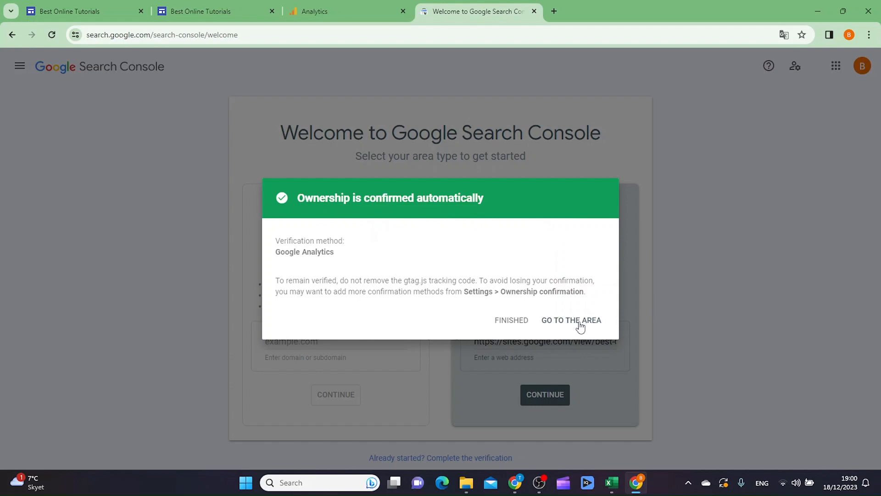
- Go to the verified property's Overview, dismiss the welcome popup and begin a URL inspection
left_click(571, 319)
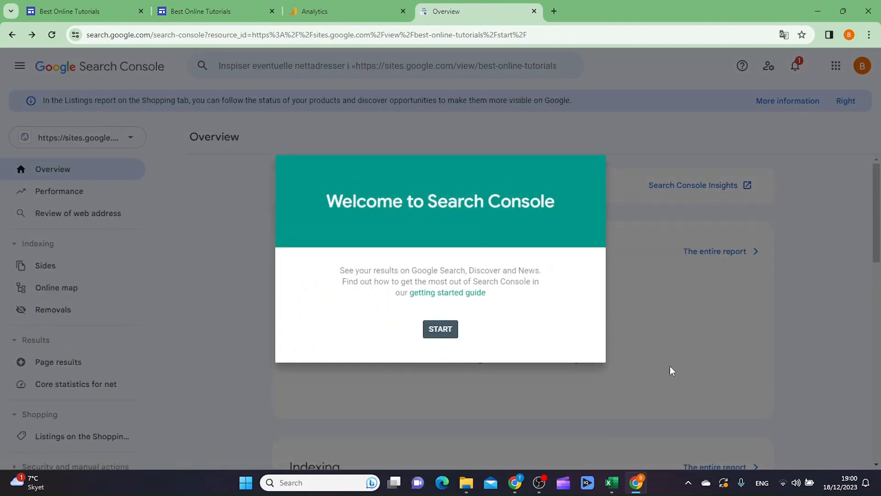
left_click(440, 329)
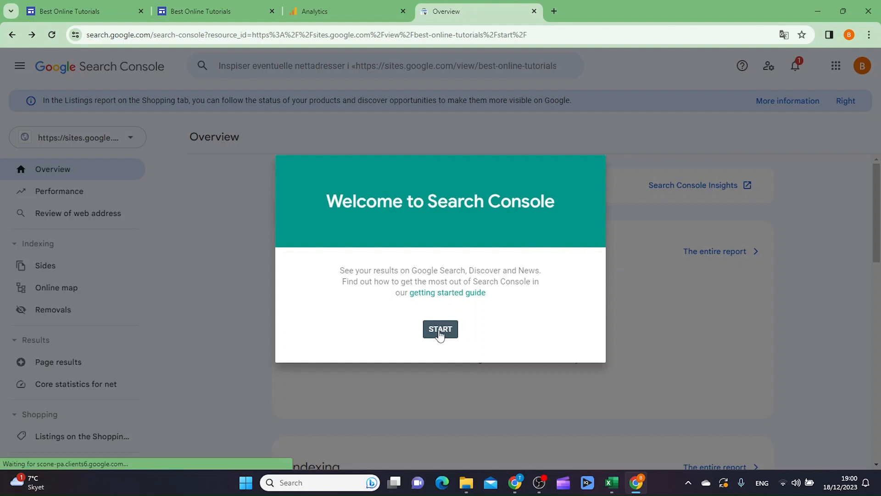
left_click(439, 329)
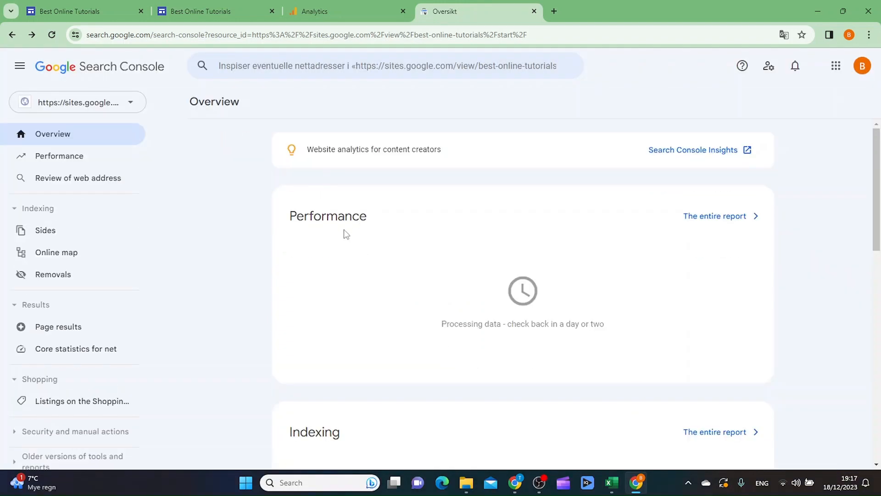
left_click(388, 66)
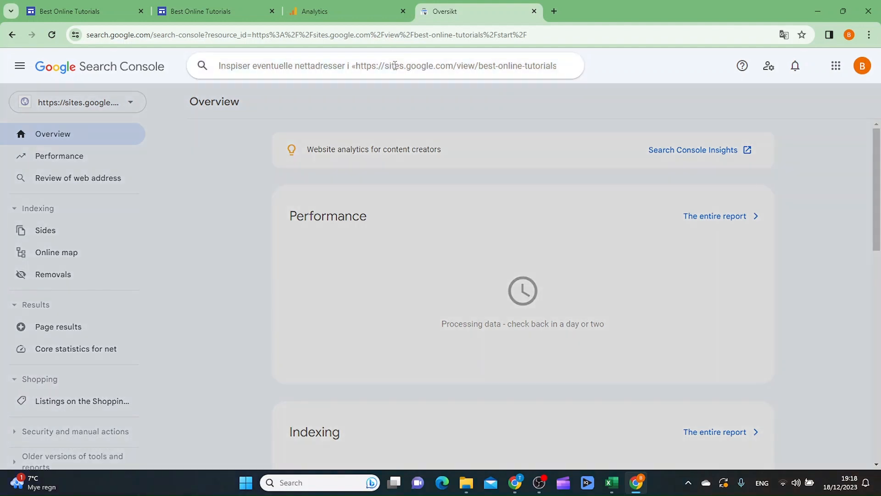
type("https://sites.google.com/view/best-online-tutorials/start")
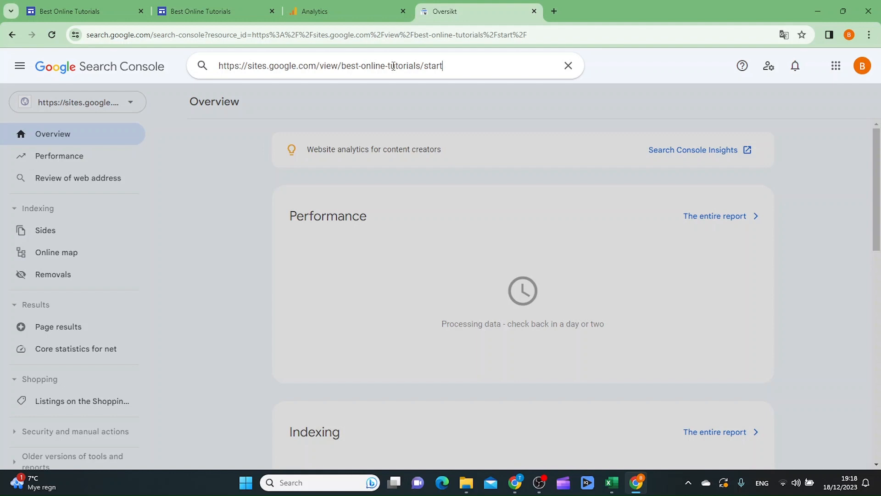
key("Enter")
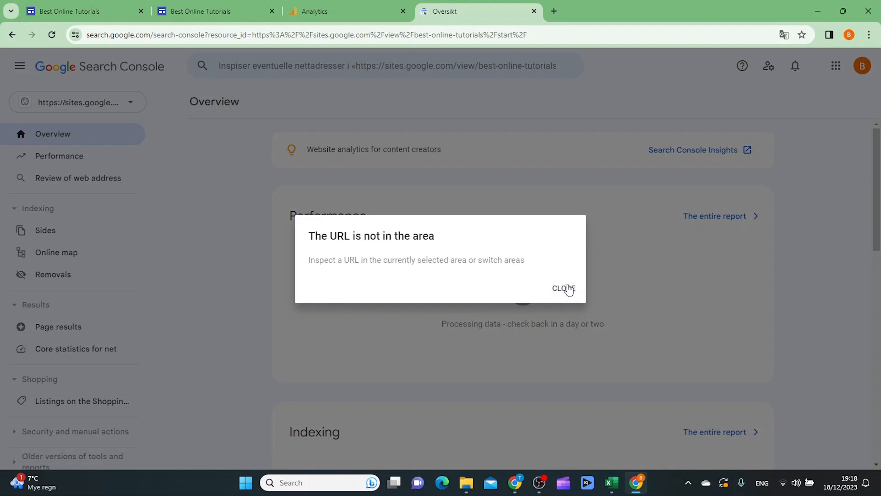
mouse_move(548, 252)
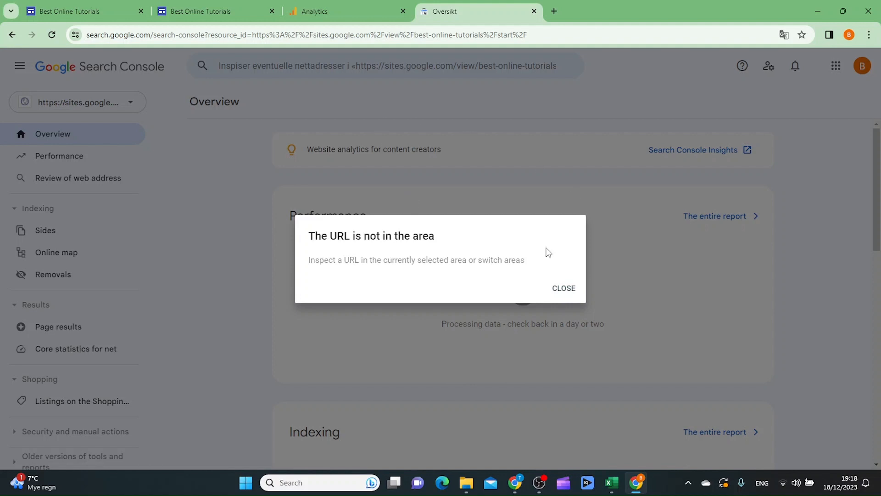
left_click(562, 287)
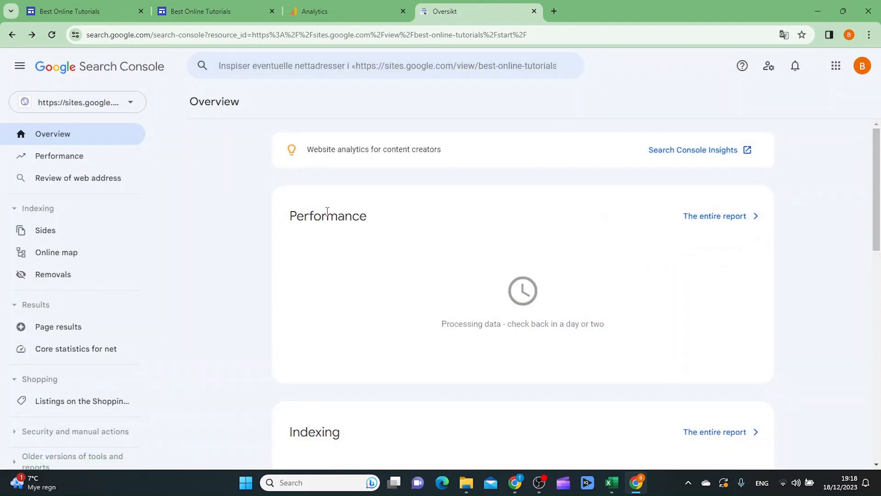
mouse_move(583, 241)
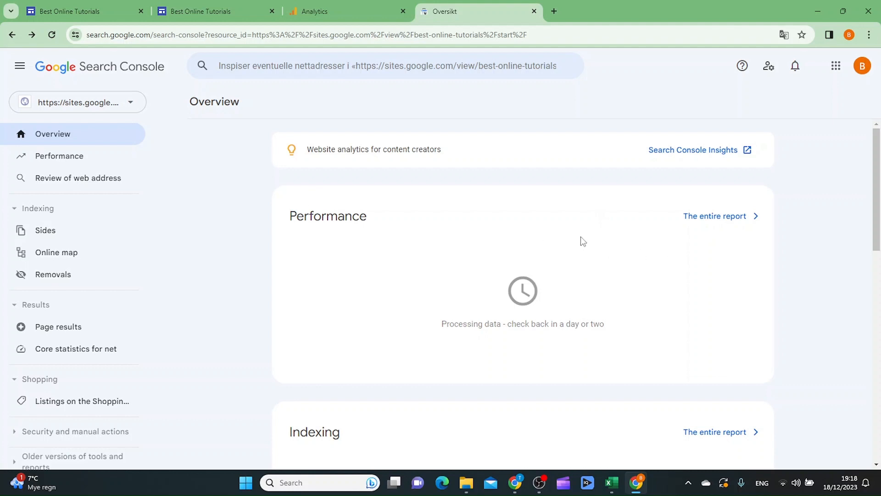
mouse_move(568, 240)
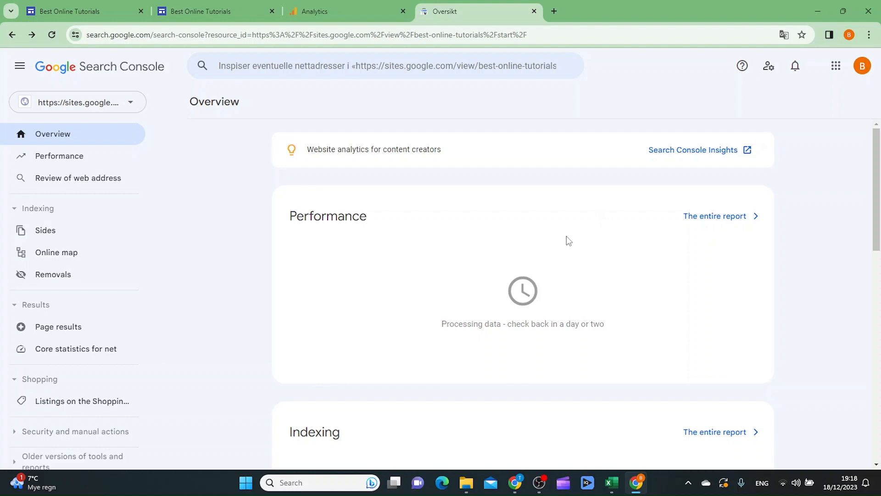
mouse_move(717, 320)
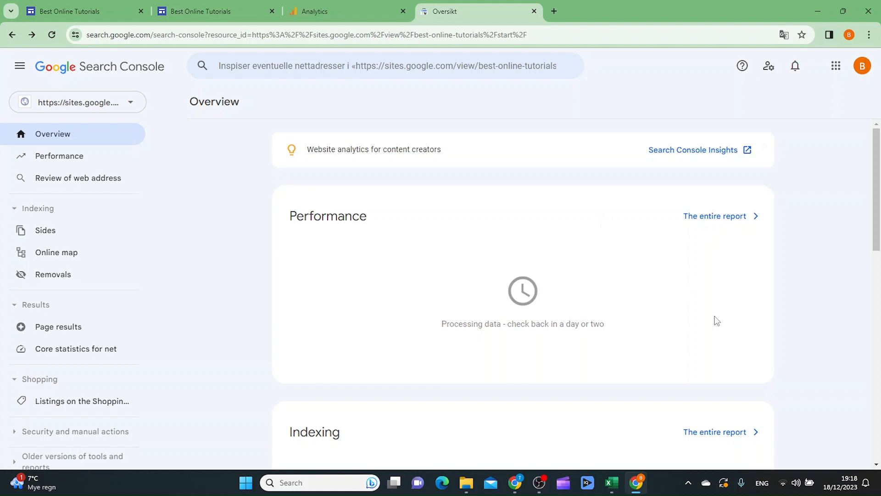
mouse_move(702, 293)
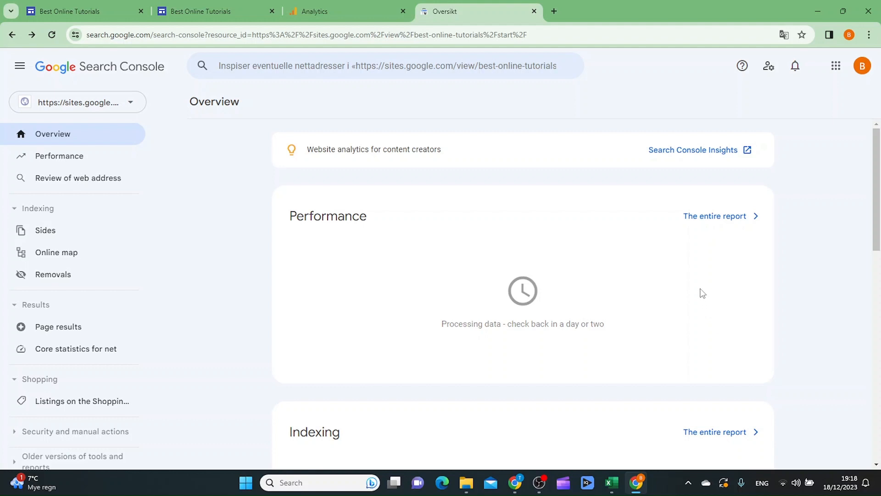
mouse_move(646, 274)
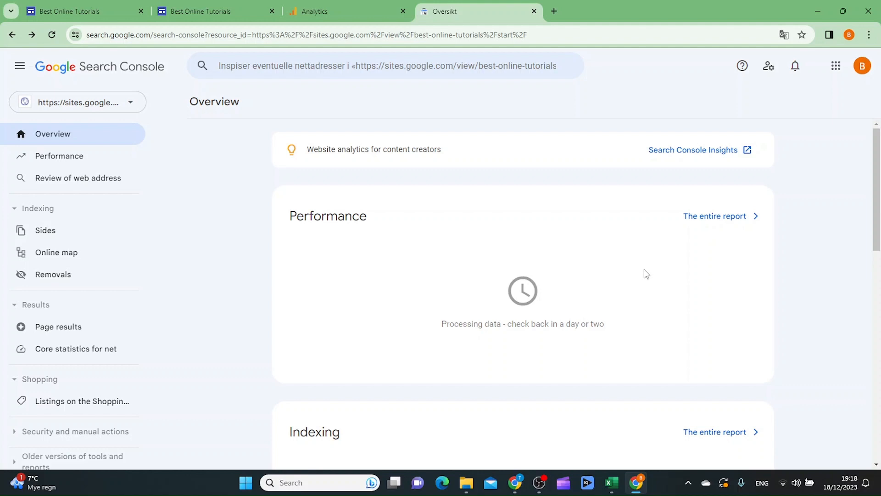
mouse_move(668, 312)
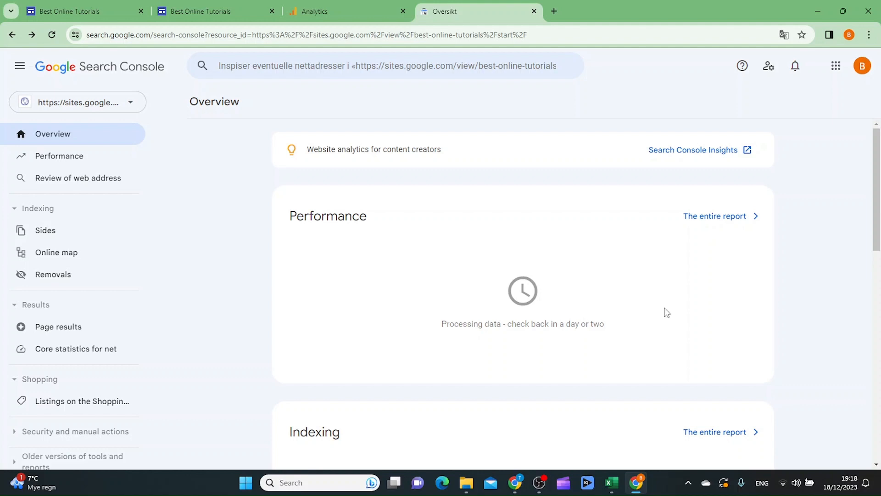